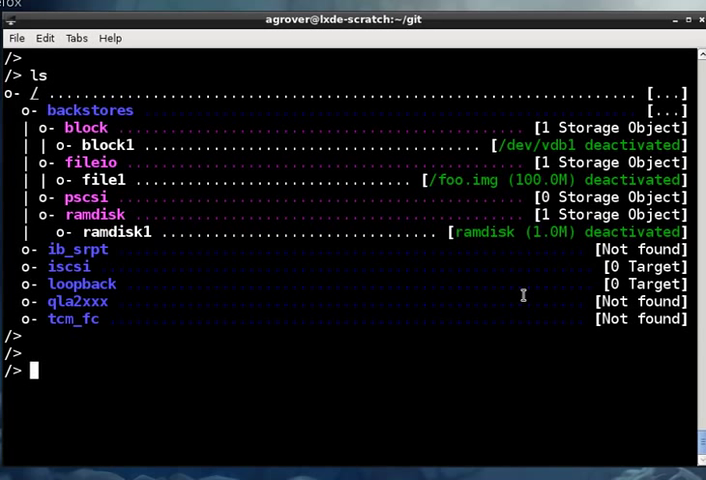
Step: Create an auto-named iSCSI target under /iscsi, then delete it
{"action": "type", "text": "iscsi/"}
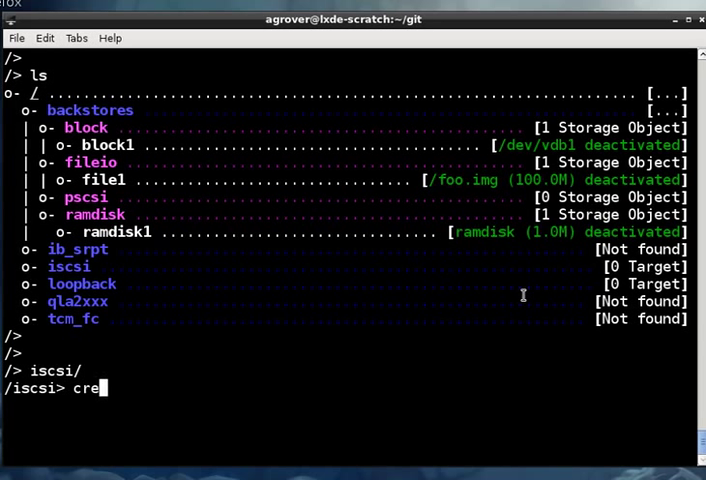
{"action": "key", "text": "Return"}
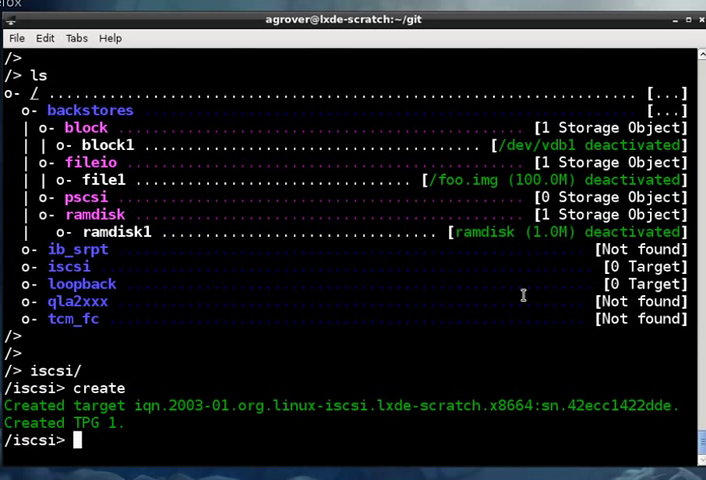
{"action": "type", "text": "del"}
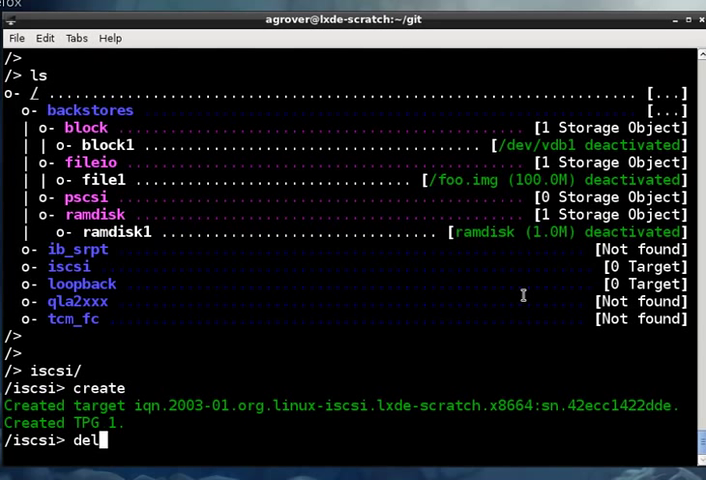
{"action": "type", "text": "ete"}
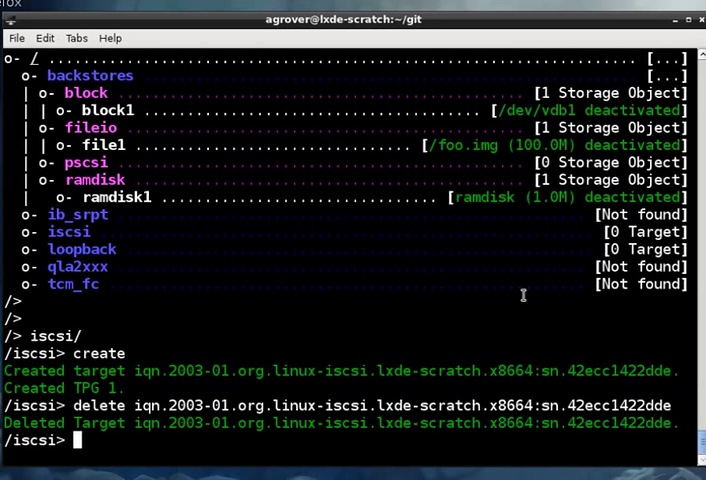
Step: Create target iqn.2006-04.com.example:444 and list its empty tpg1
{"action": "type", "text": "create"}
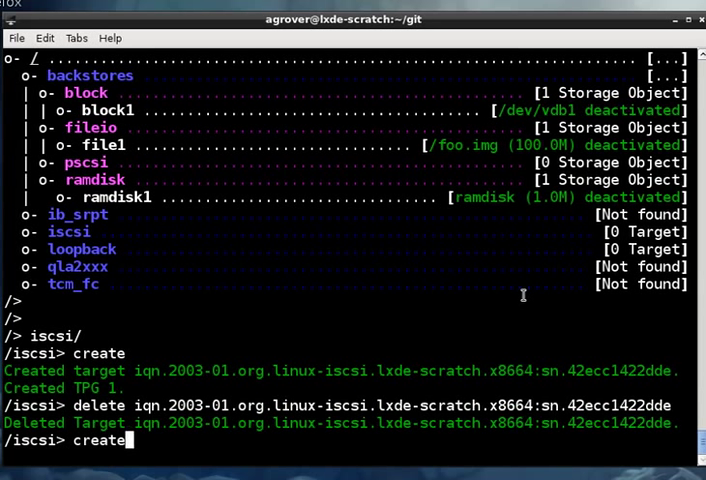
{"action": "type", "text": "iqn.2006-"}
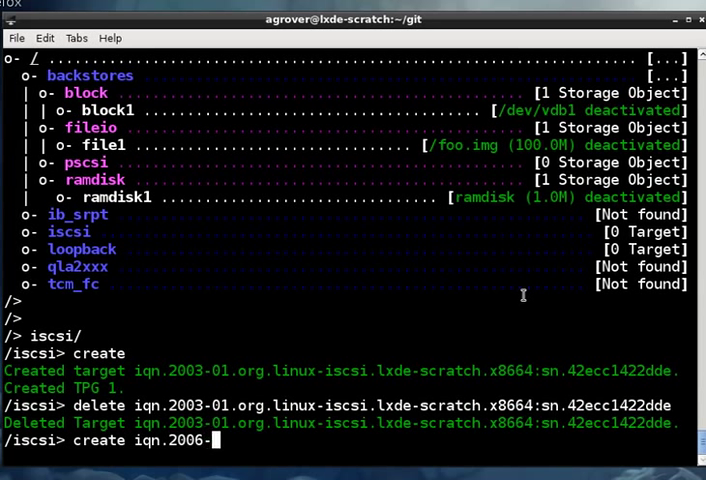
{"action": "type", "text": "04.com.e"}
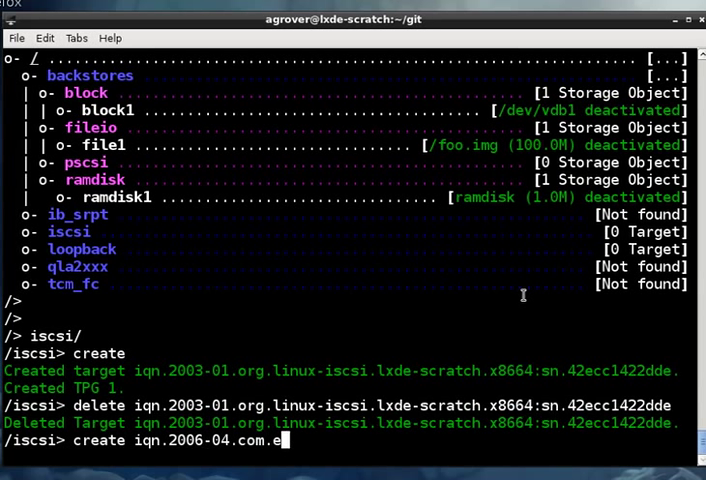
{"action": "type", "text": "xample:444"}
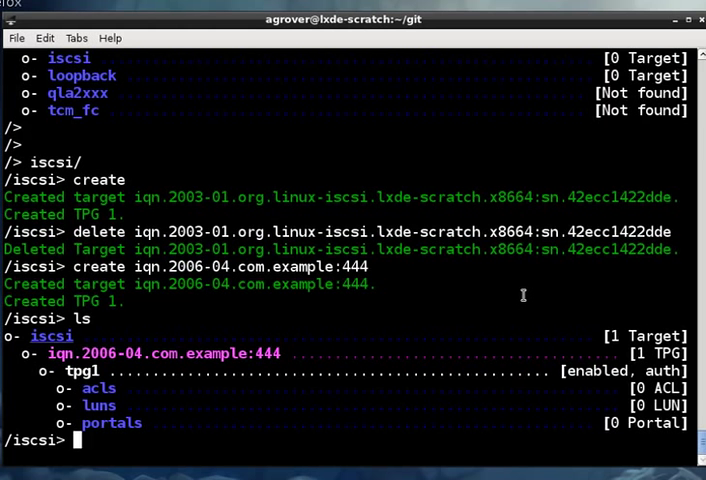
Step: Enter tpg1 of the :444 target and create the default 0.0.0.0:3260 portal
{"action": "type", "text": "iqn.2006-04.com.example:444/tpg1/"}
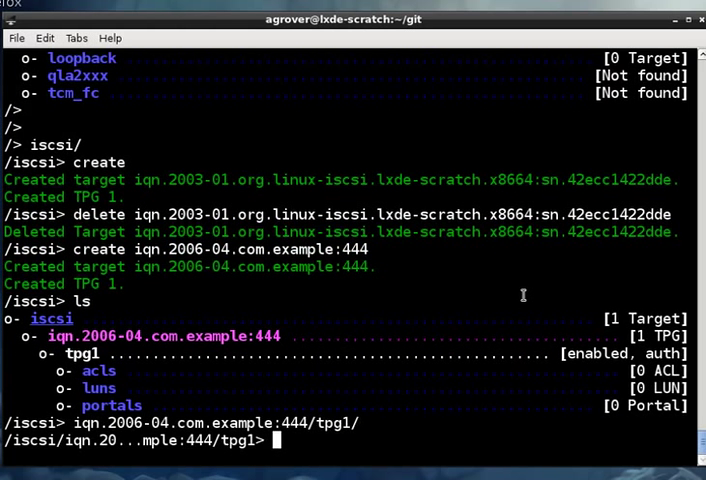
{"action": "type", "text": "ls"}
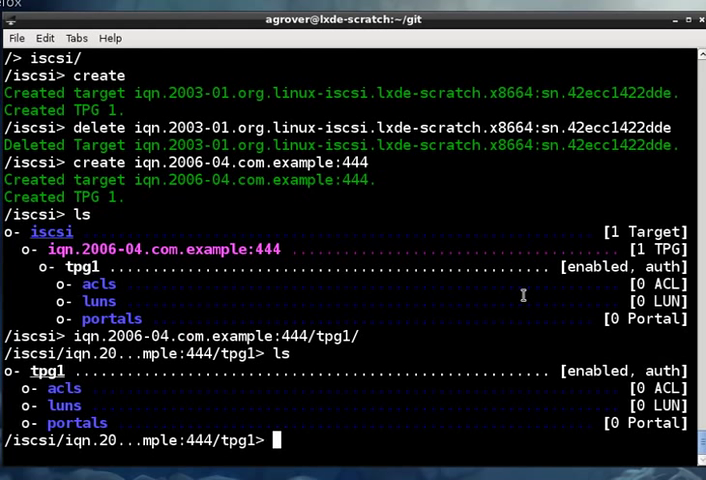
{"action": "type", "text": "p"}
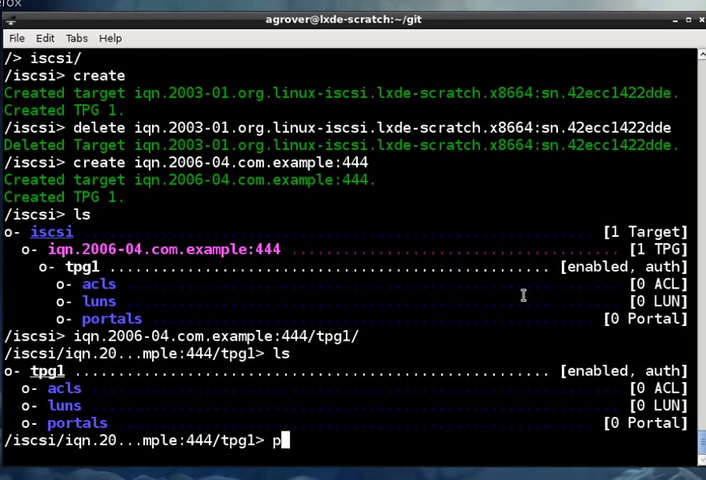
{"action": "type", "text": "ortals/ create"}
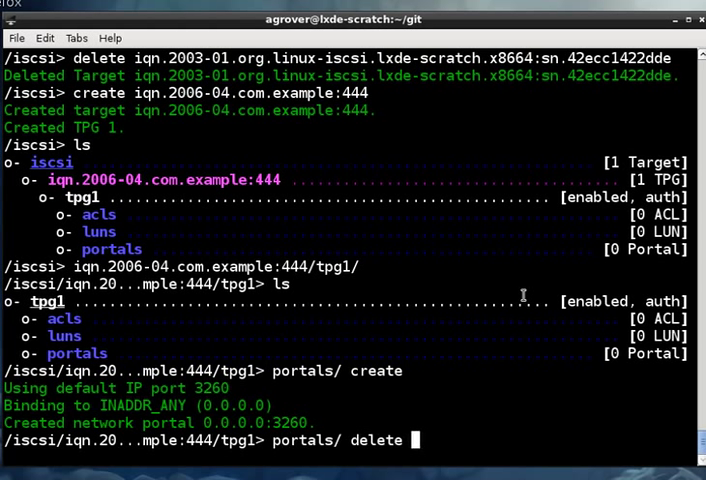
Step: Delete portal 0.0.0.0:3260, create one at 192.168.122.137, and list tpg1
{"action": "type", "text": "0.0.0.0"}
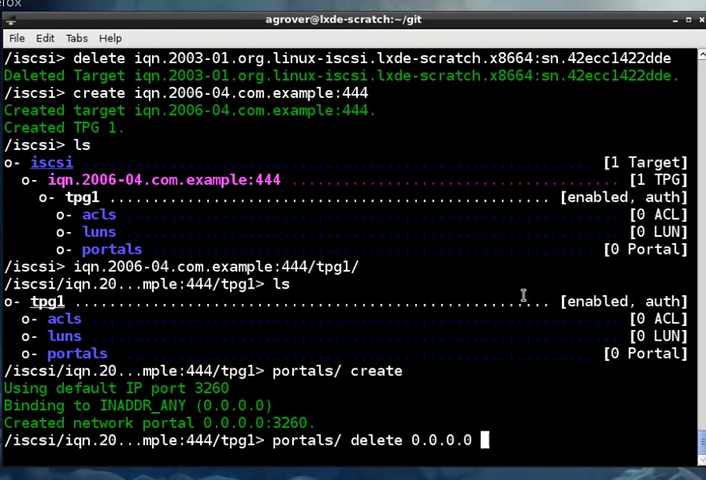
{"action": "type", "text": "3260"}
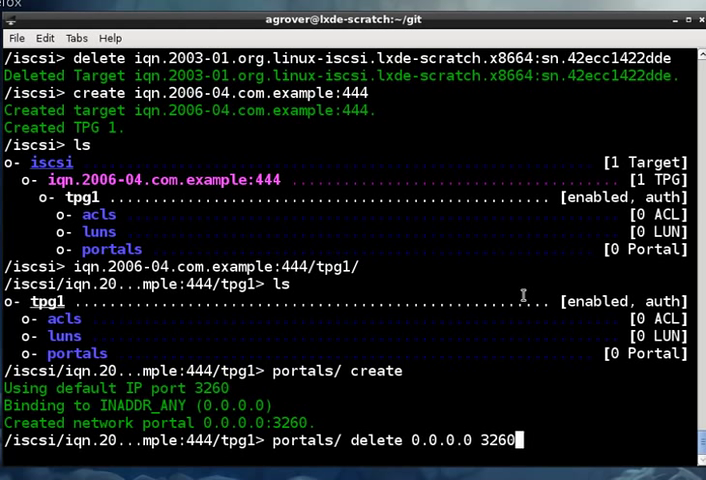
{"action": "key", "text": "Return"}
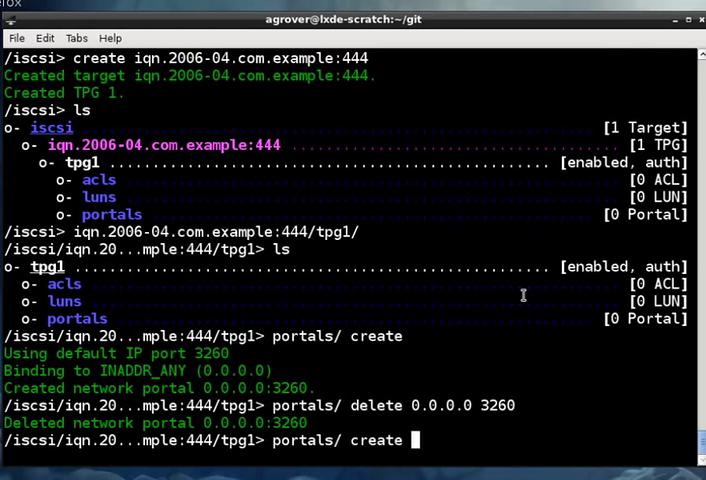
{"action": "type", "text": "192.168.122.137"}
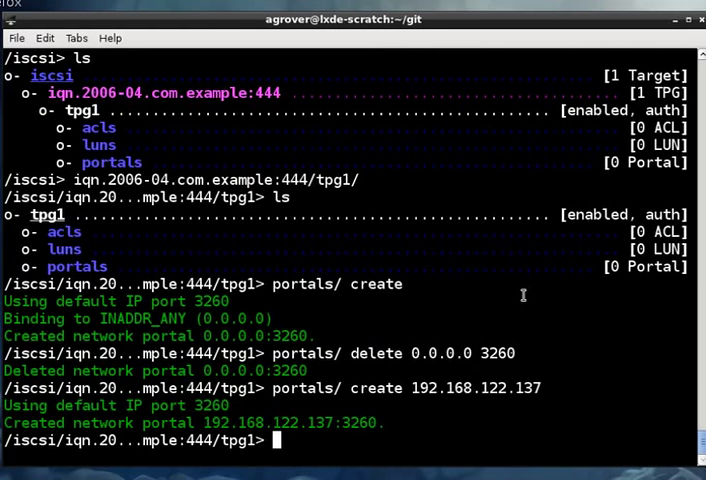
{"action": "type", "text": "ls"}
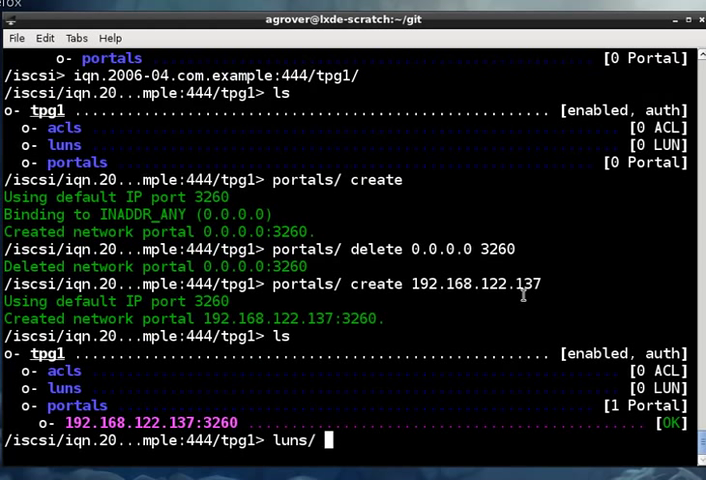
Step: Create LUNs from the ramdisk1, block1 and file1 backstores, then move into acls/
{"action": "type", "text": "cre"}
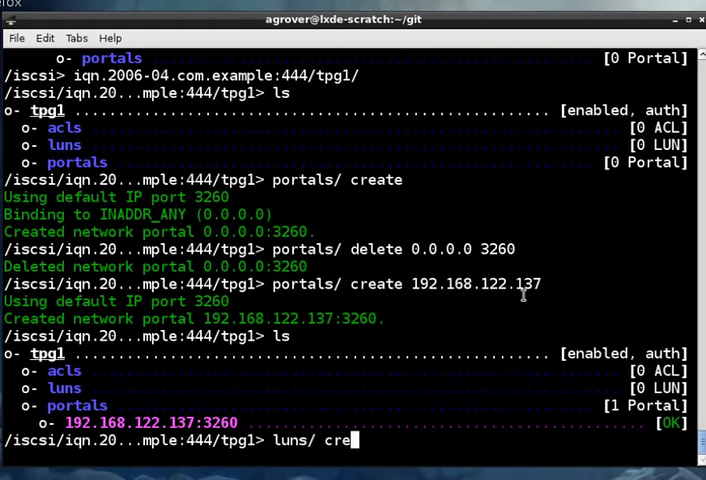
{"action": "type", "text": "ate"}
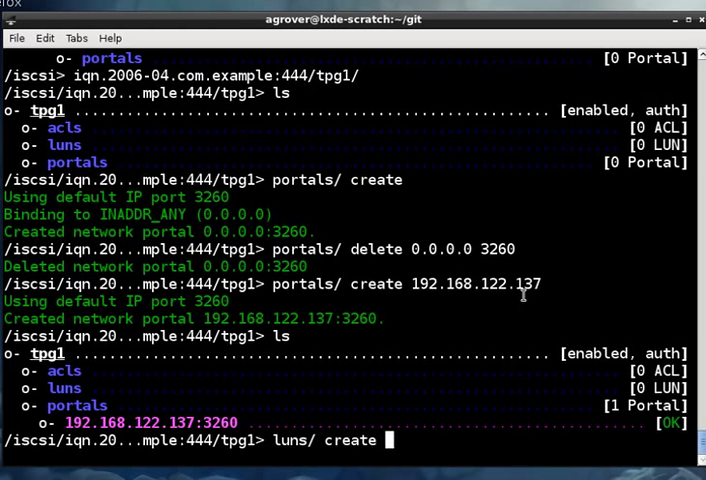
{"action": "type", "text": "/backstores/ramdisk/ramdisk1"}
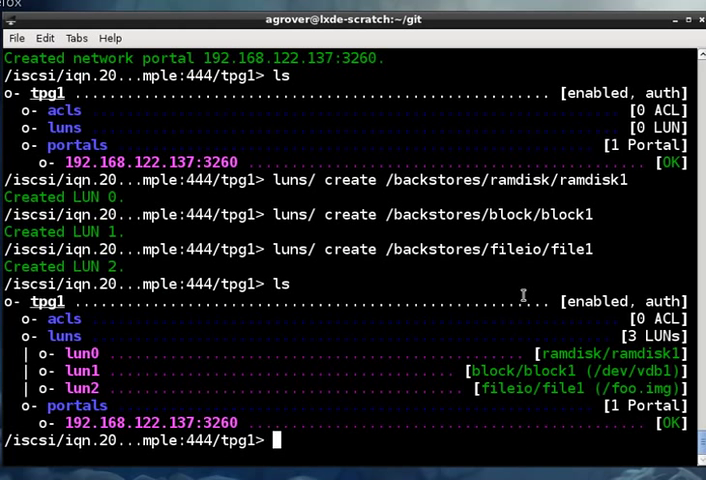
{"action": "type", "text": "acls/"}
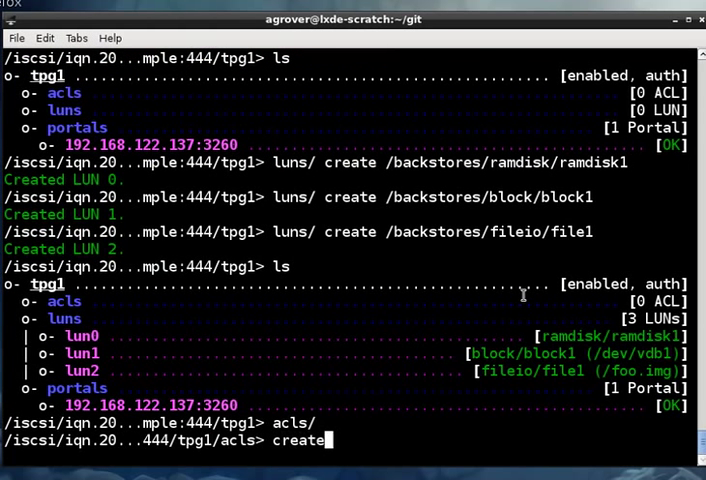
Step: Create ACL iqn.2006-04.com.example.foo:888 with the three LUNs mapped and list the tree
{"action": "type", "text": "iqn"}
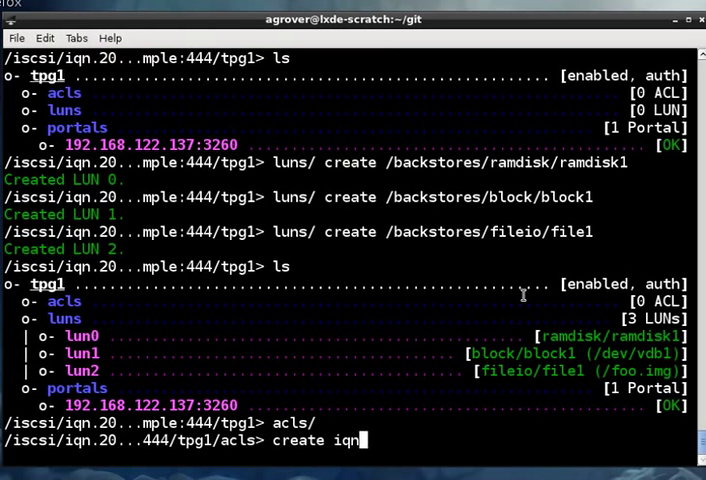
{"action": "type", "text": "."}
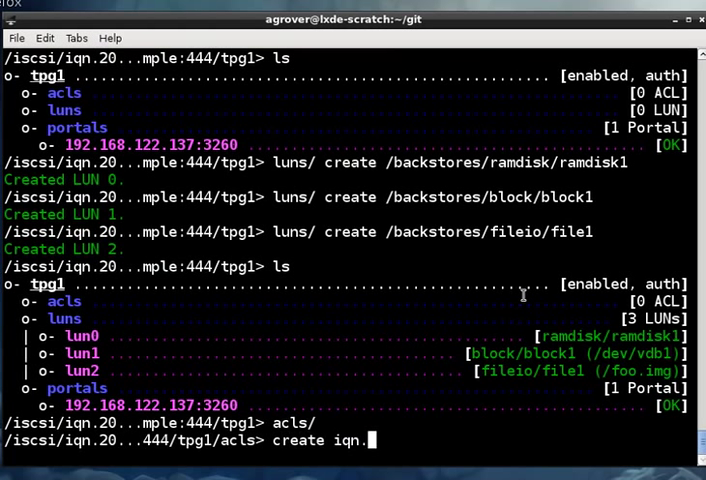
{"action": "type", "text": "2"}
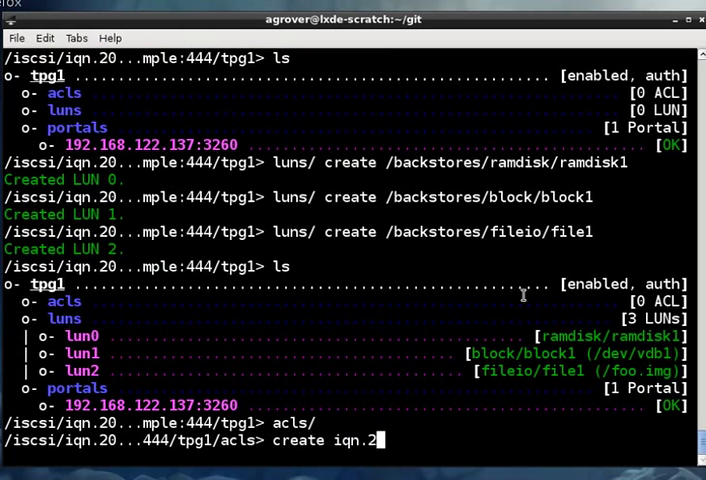
{"action": "type", "text": "006.04.co"}
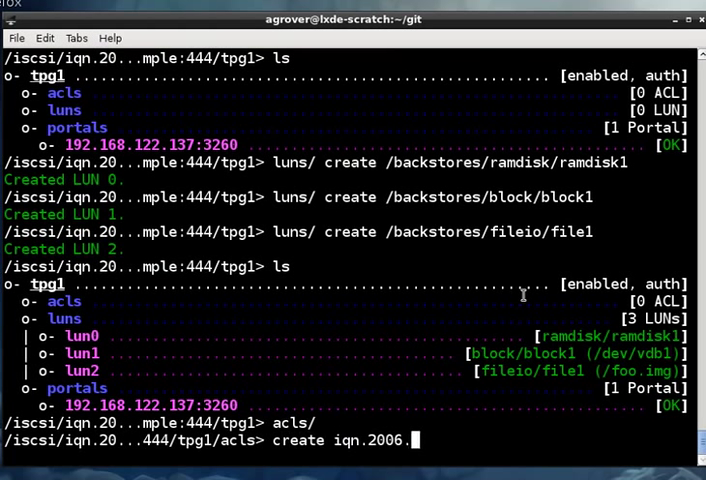
{"action": "type", "text": "04."}
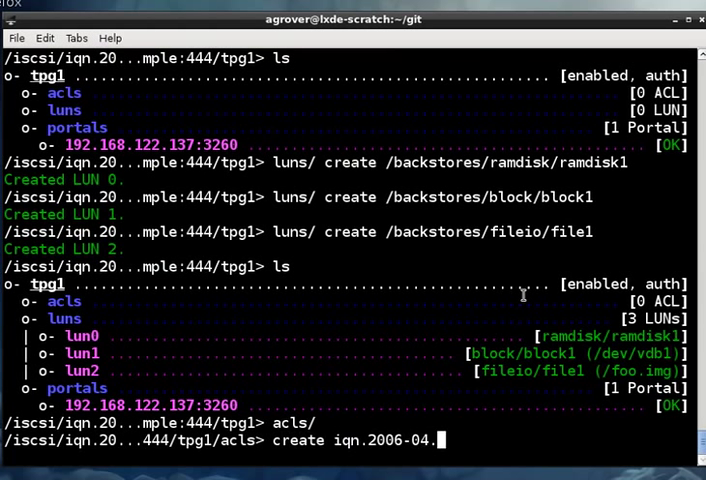
{"action": "type", "text": "example."}
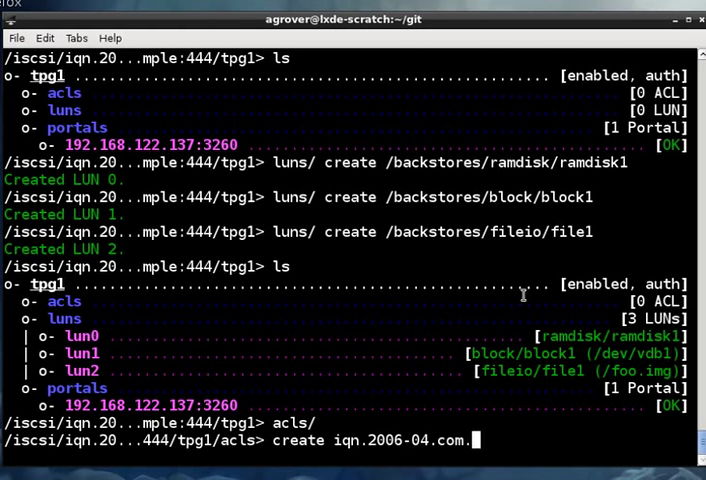
{"action": "type", "text": "e"}
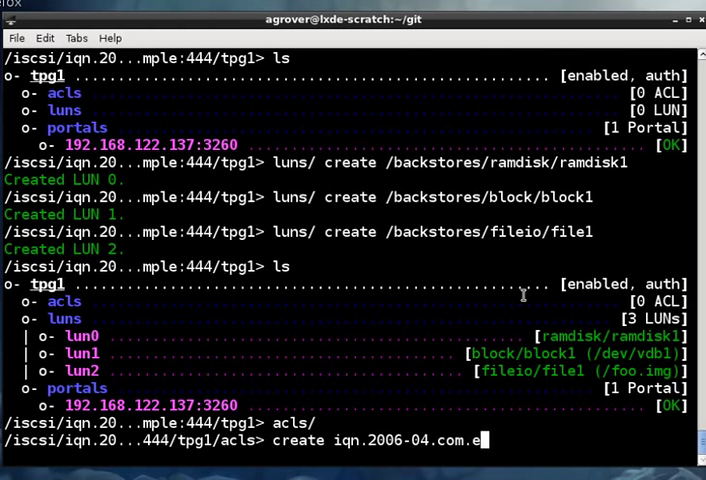
{"action": "type", "text": "xample.foo:888"}
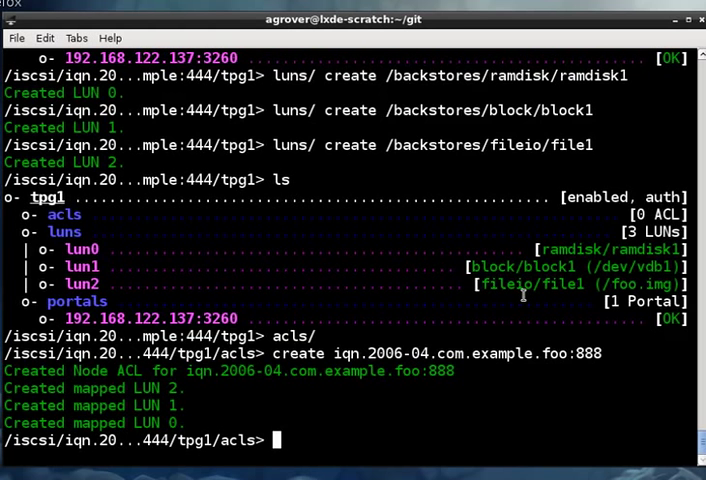
{"action": "type", "text": "ls"}
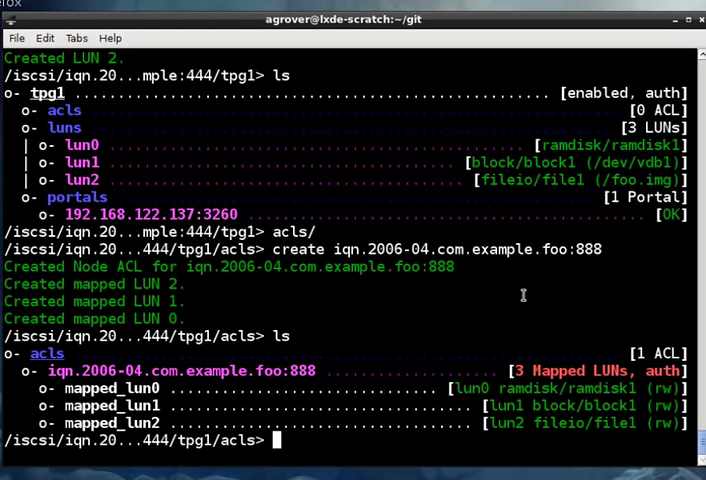
{"action": "type", "text": "c"}
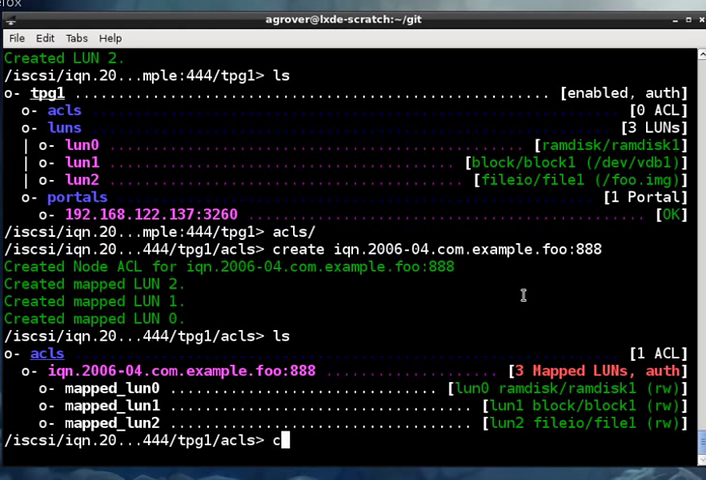
{"action": "type", "text": "scsi/"}
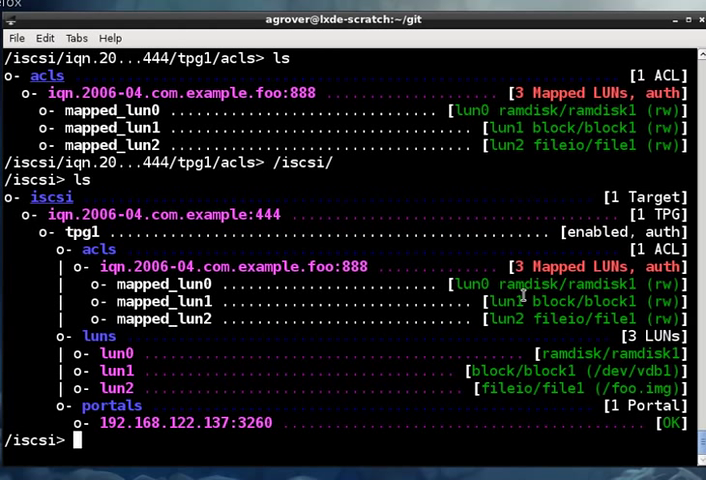
{"action": "type", "text": "set discovery_auth"}
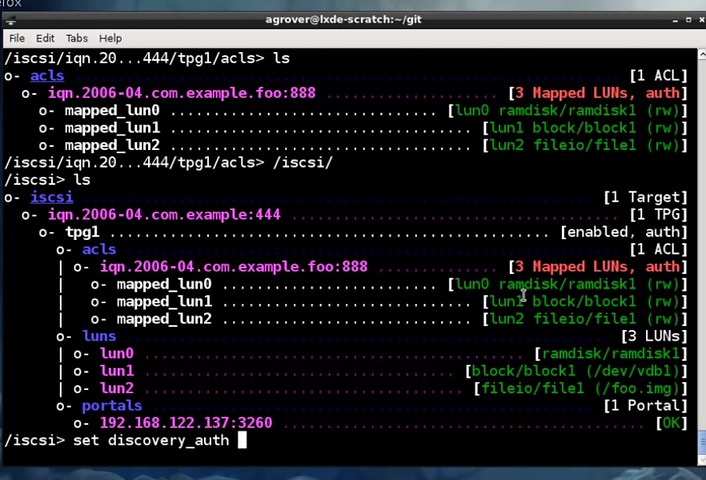
{"action": "type", "text": "us"}
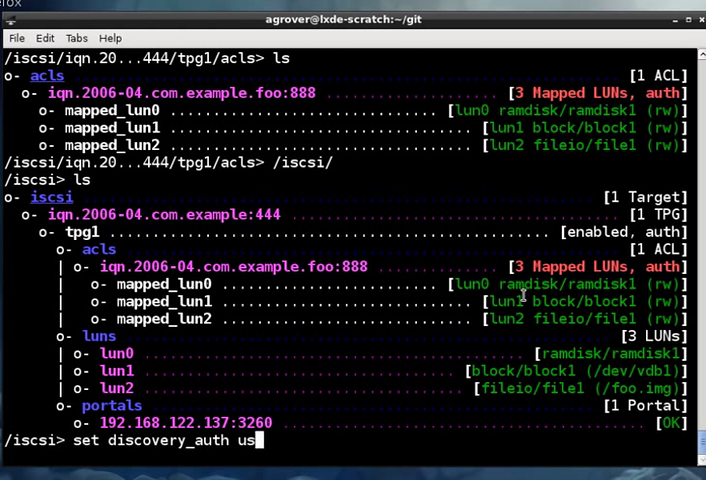
{"action": "type", "text": "erid="}
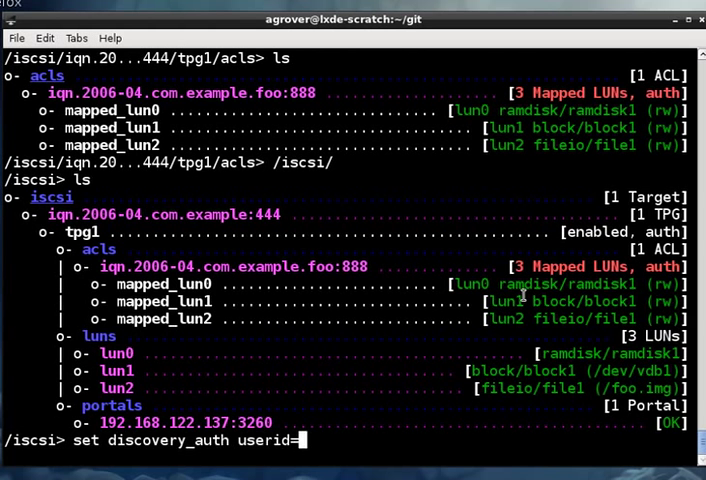
{"action": "type", "text": "user1"}
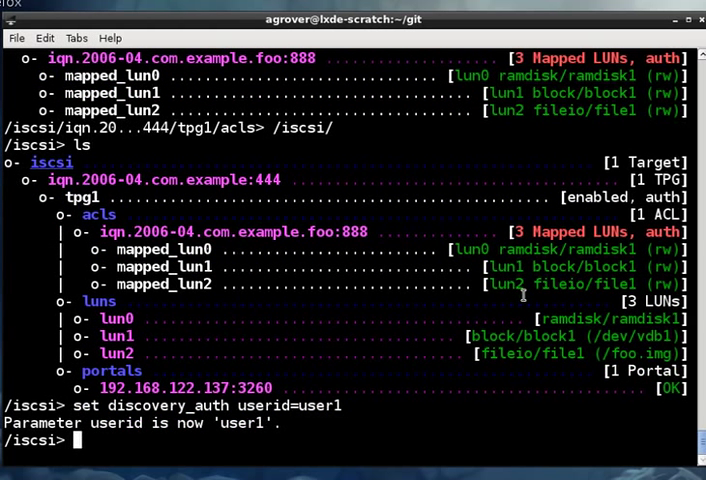
{"action": "type", "text": "set discovery_auth password=passwor"}
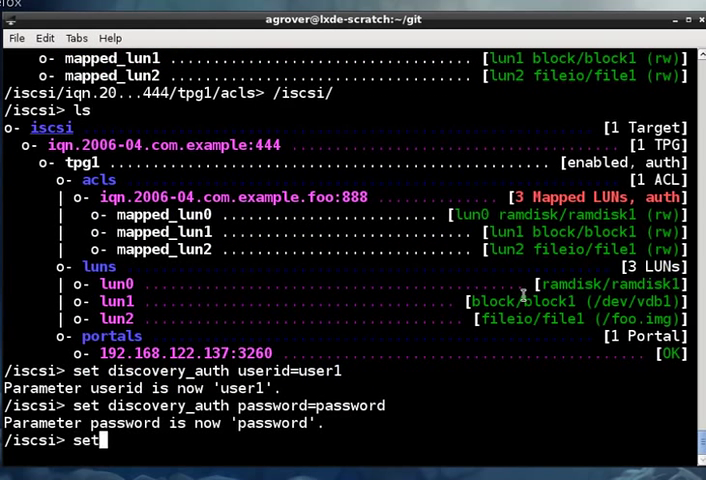
{"action": "type", "text": "discovery_auth enable=1"}
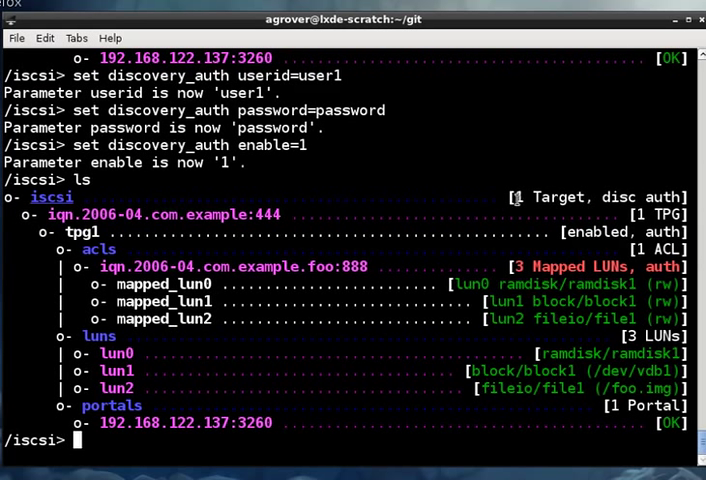
{"action": "mouse_move", "coordinate": [610, 197]}
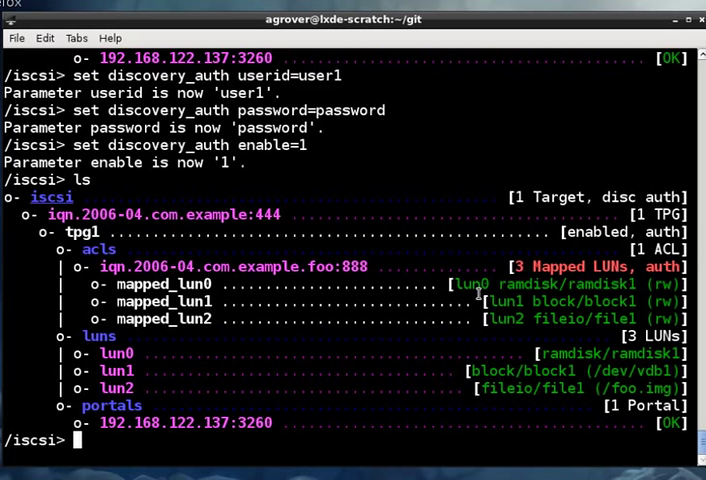
Step: In the :444 target's tpg1, check the authentication attribute and set it to 0
{"action": "type", "text": "i"}
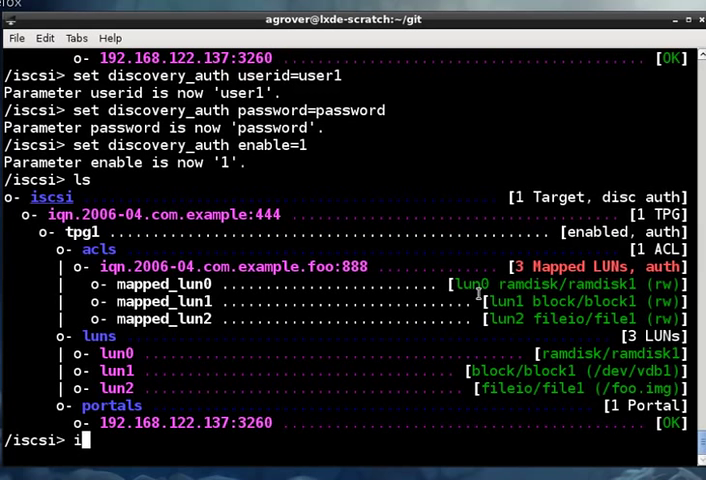
{"action": "type", "text": "q"}
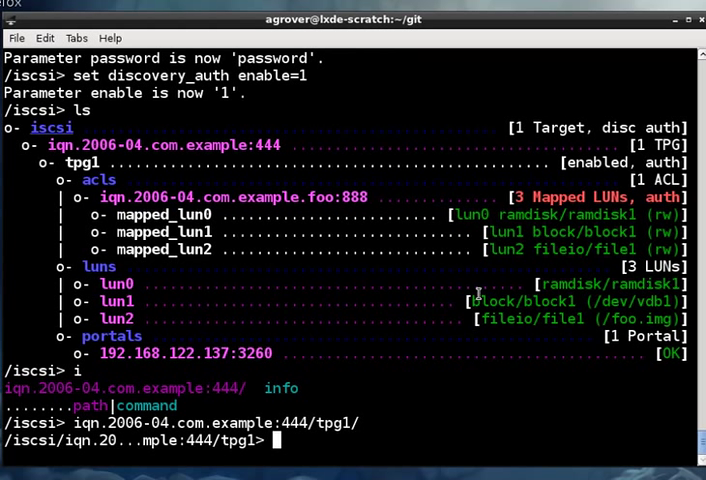
{"action": "type", "text": "s"}
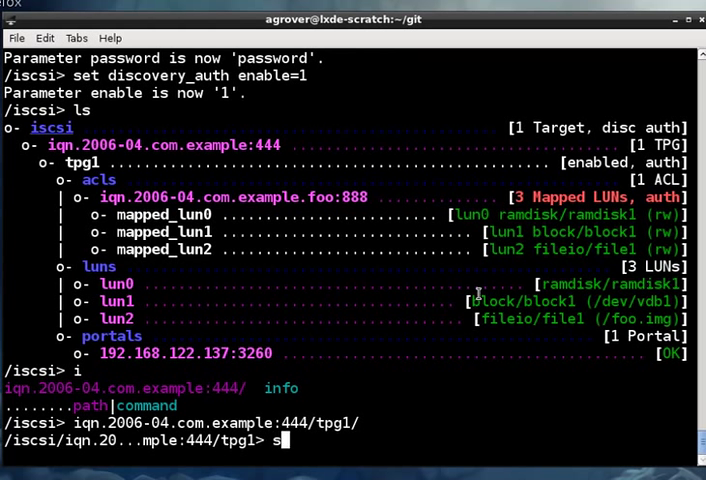
{"action": "type", "text": "et"}
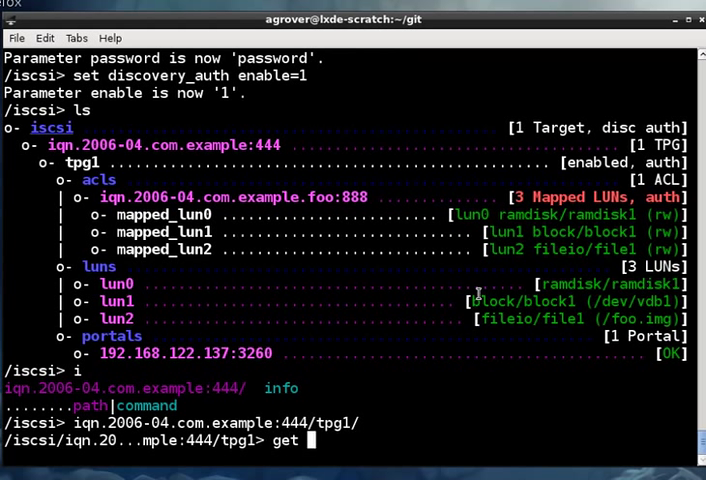
{"action": "type", "text": "attribute authentication"}
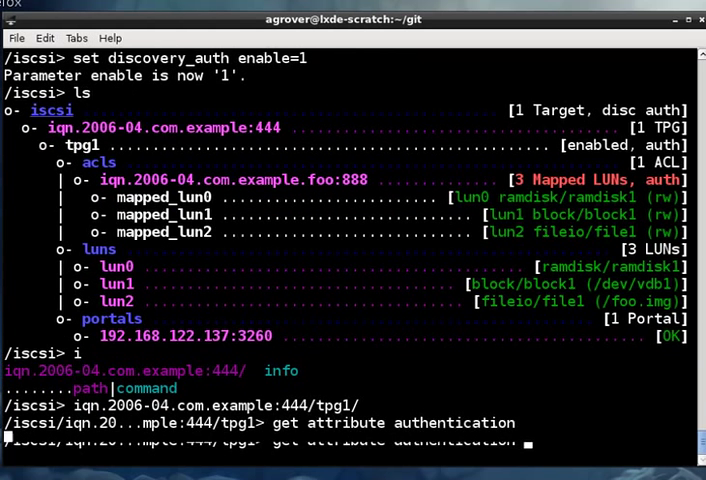
{"action": "key", "text": "Return"}
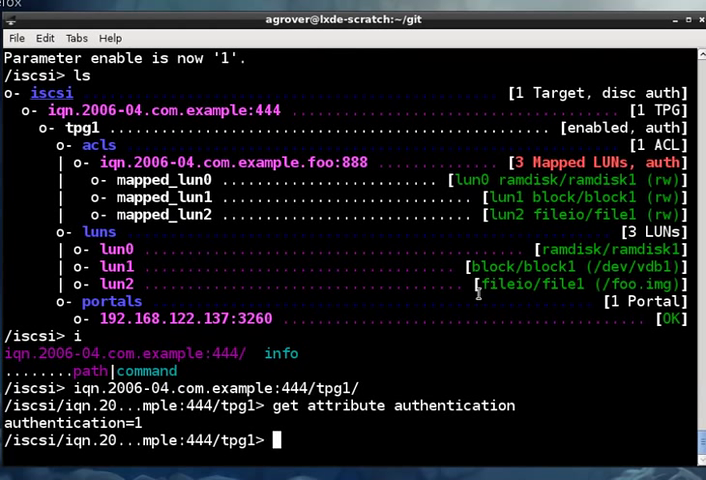
{"action": "type", "text": "set at"}
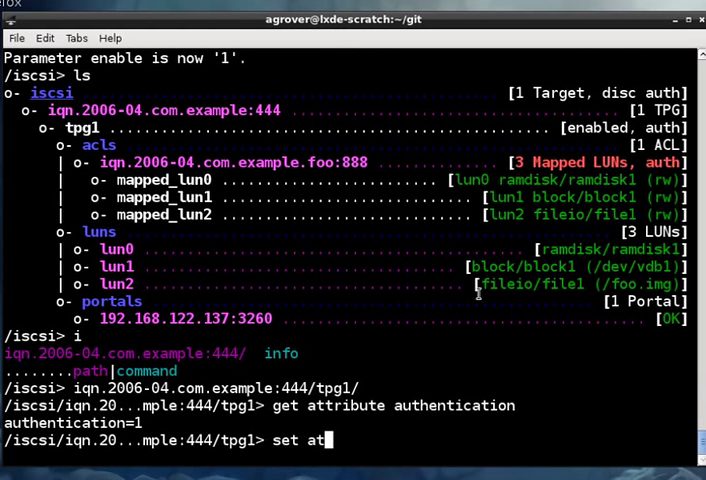
{"action": "type", "text": "tribute authentication=0"}
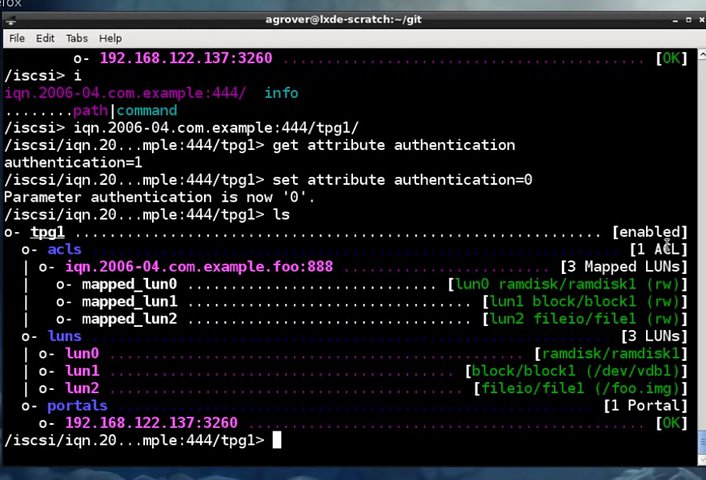
{"action": "mouse_move", "coordinate": [660, 230]}
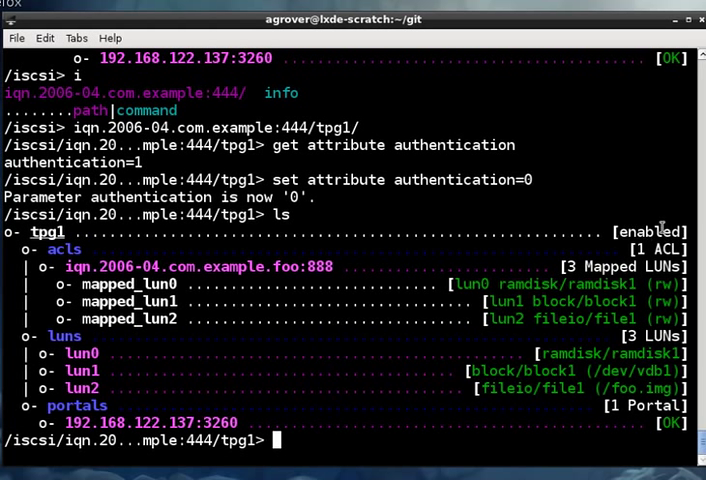
Step: Set tpg1's authentication attribute back to 1 and list to confirm the auth flag
{"action": "type", "text": "set attribute authentication=0"}
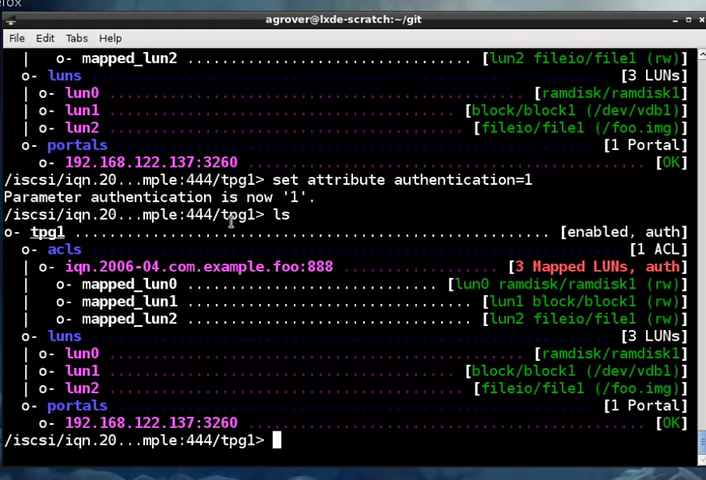
{"action": "mouse_move", "coordinate": [620, 231]}
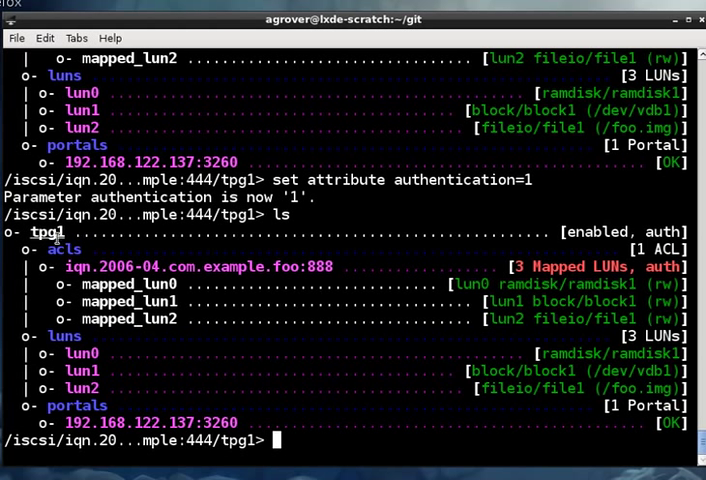
{"action": "mouse_move", "coordinate": [95, 231]}
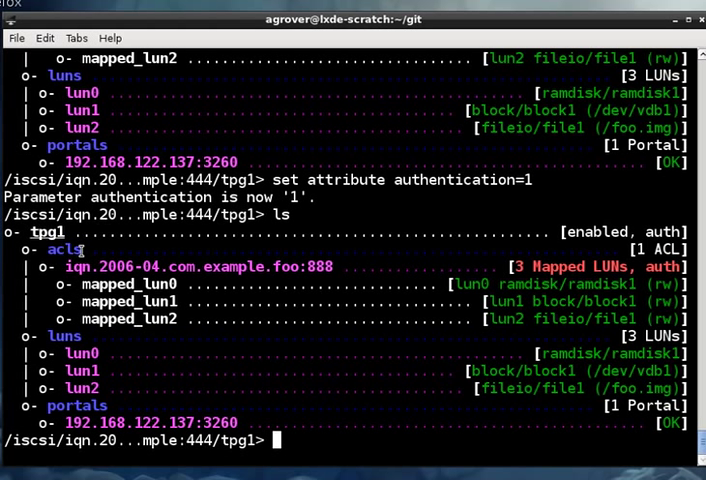
{"action": "type", "text": "cd"}
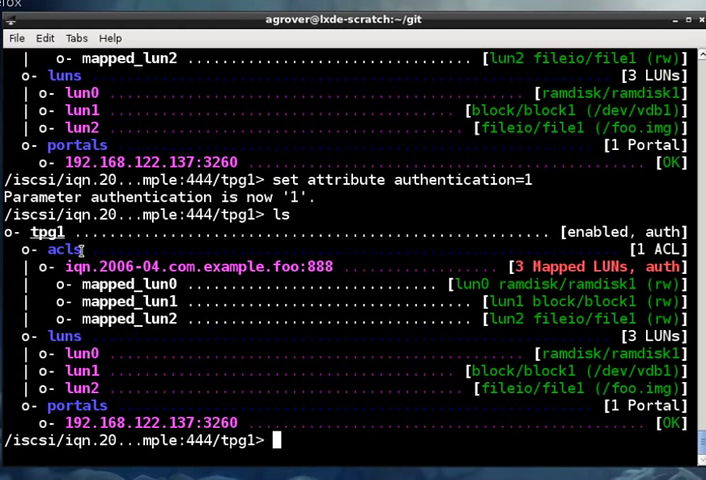
{"action": "mouse_move", "coordinate": [137, 248]}
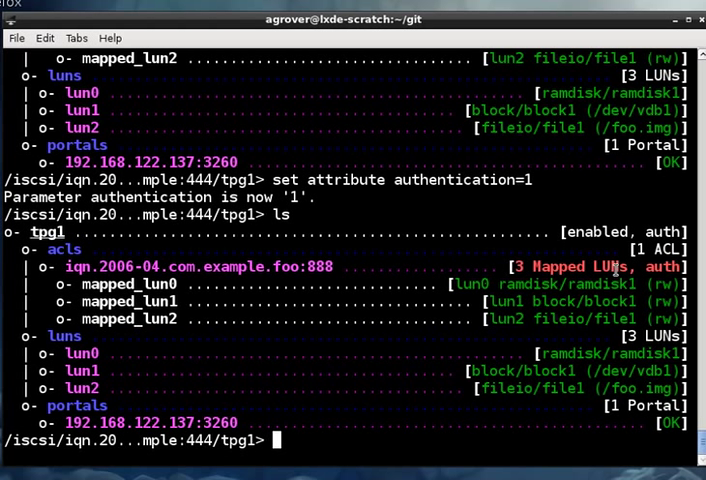
{"action": "type", "text": "a"}
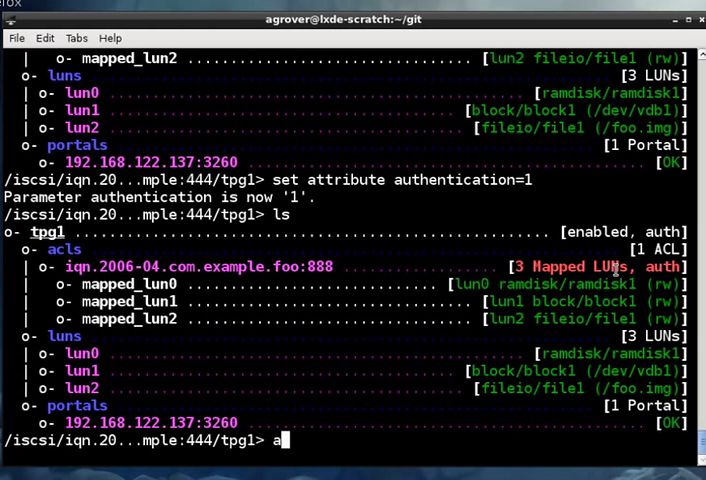
{"action": "type", "text": "cls/"}
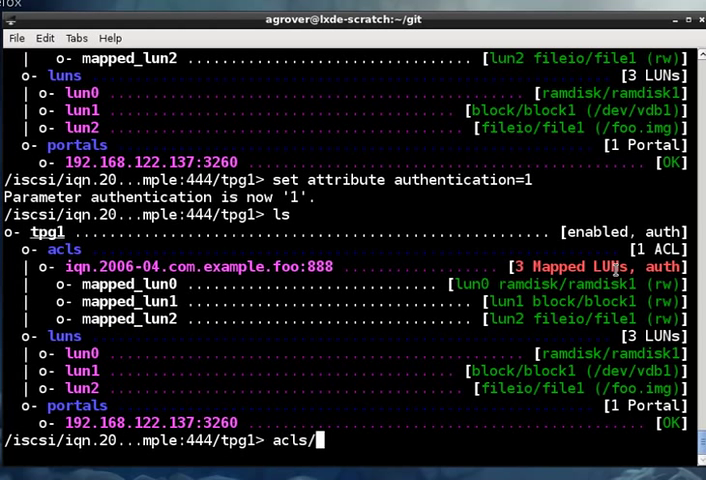
{"action": "type", "text": "acls/iqn.2006-04.com.example.foo:888/"}
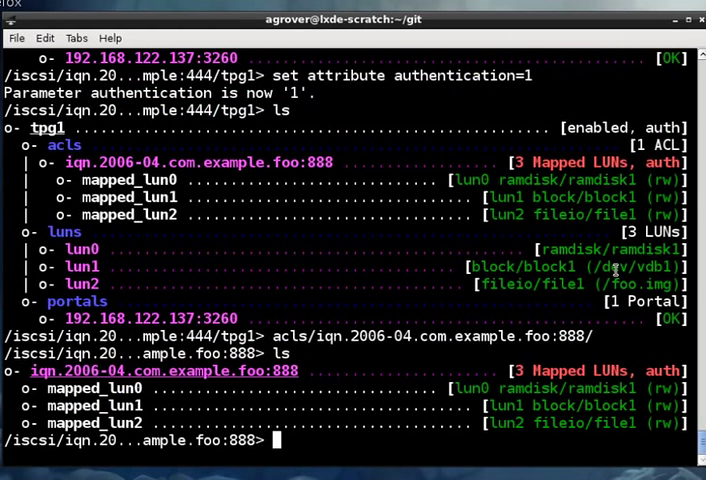
{"action": "type", "text": "set a"}
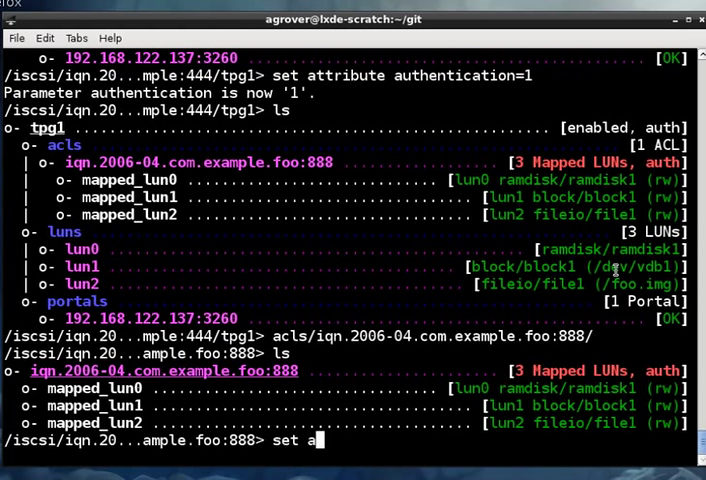
{"action": "type", "text": "uth"}
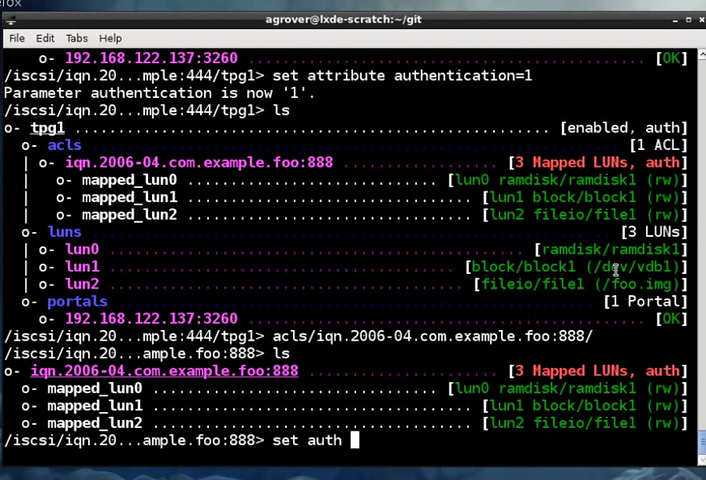
{"action": "type", "text": "userid=user1"}
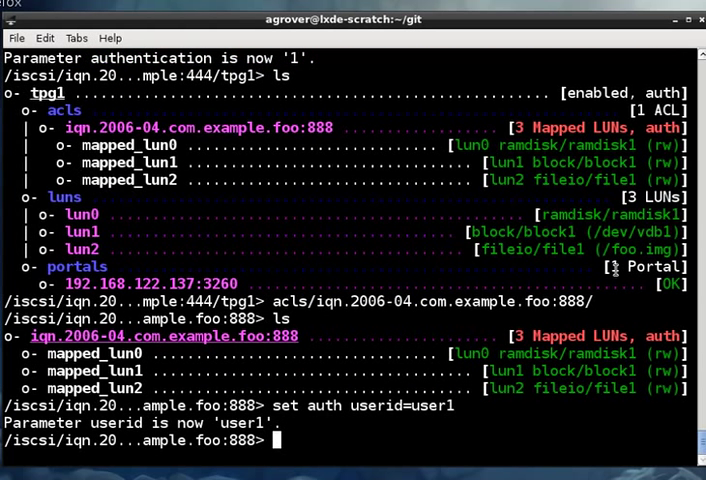
{"action": "type", "text": "set auth userid=user1"}
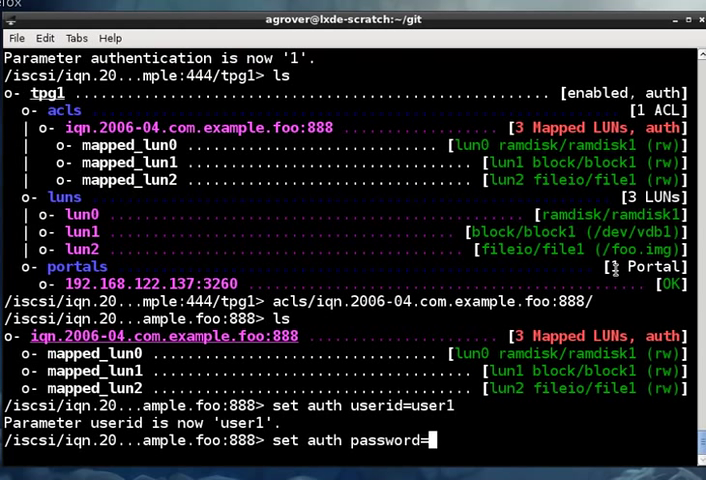
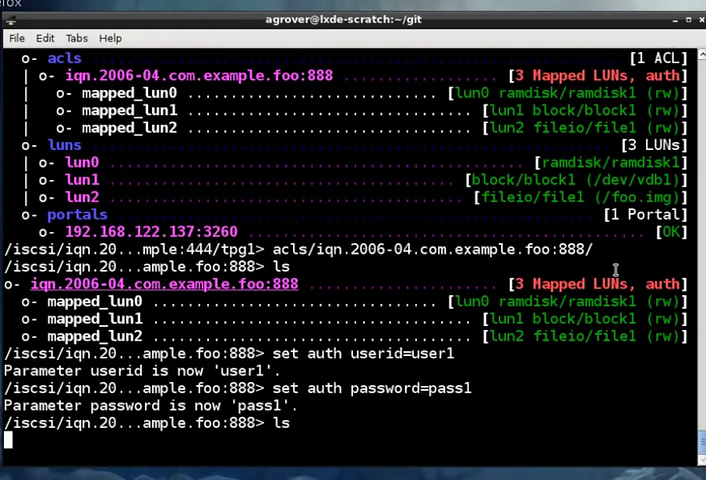
{"action": "key", "text": "Return"}
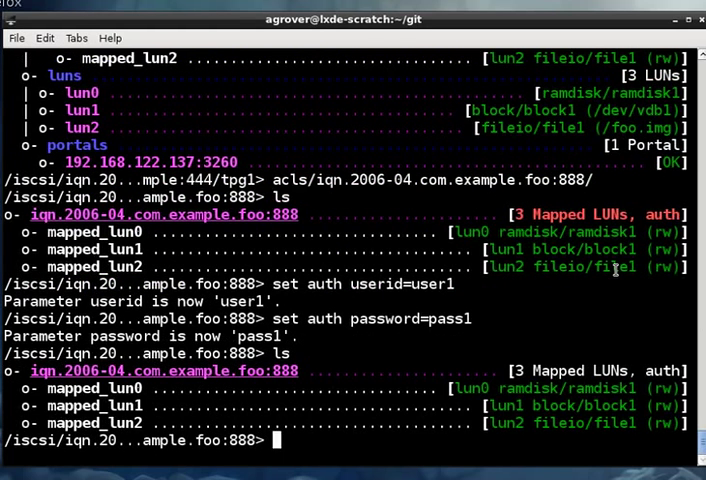
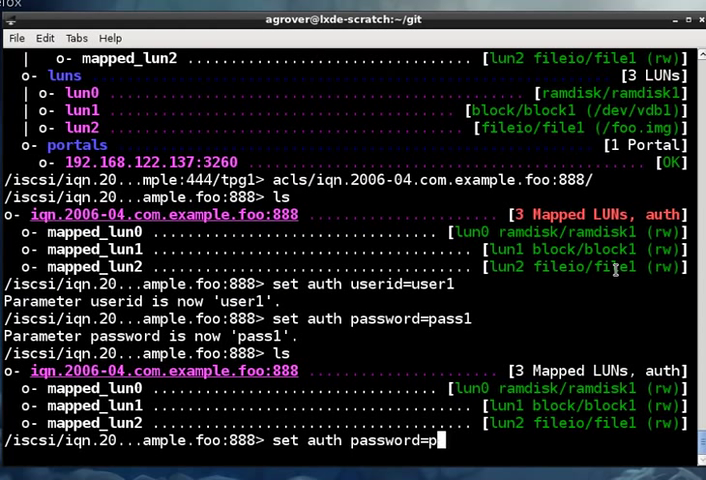
{"action": "type", "text": "mutual_"}
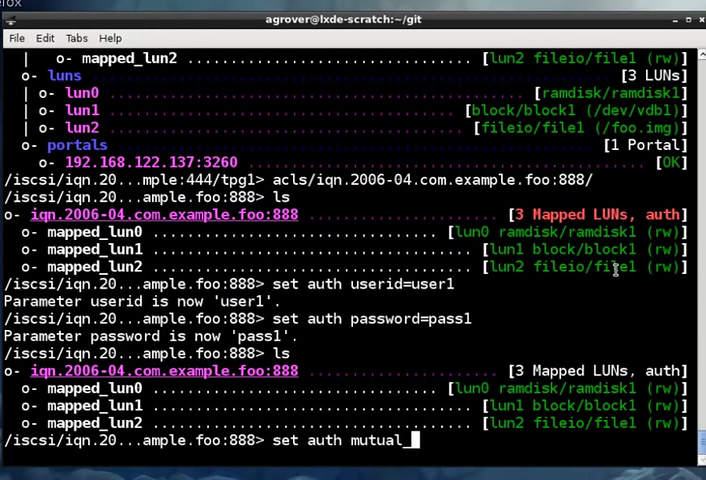
{"action": "type", "text": "_userid=t"}
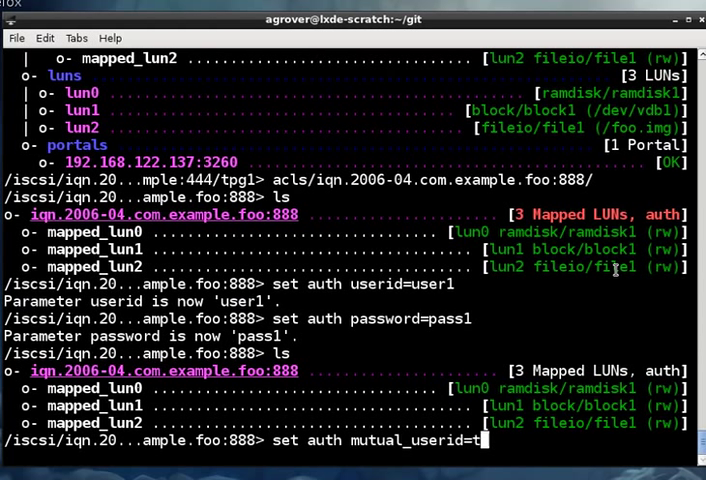
{"action": "type", "text": "arget1"}
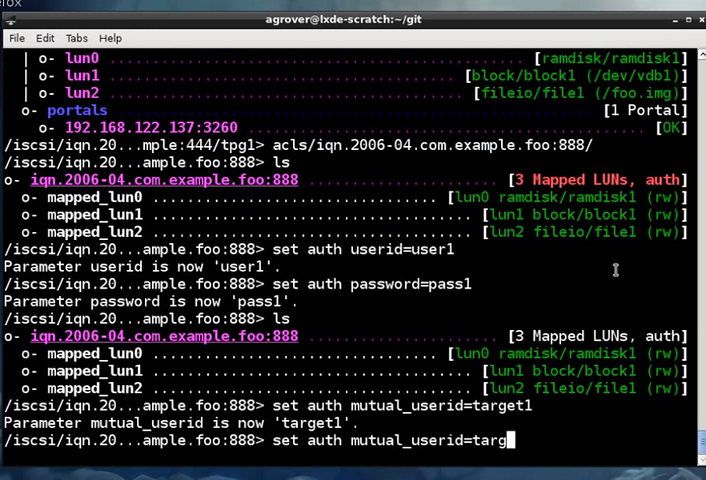
{"action": "key", "text": "BackSpace"}
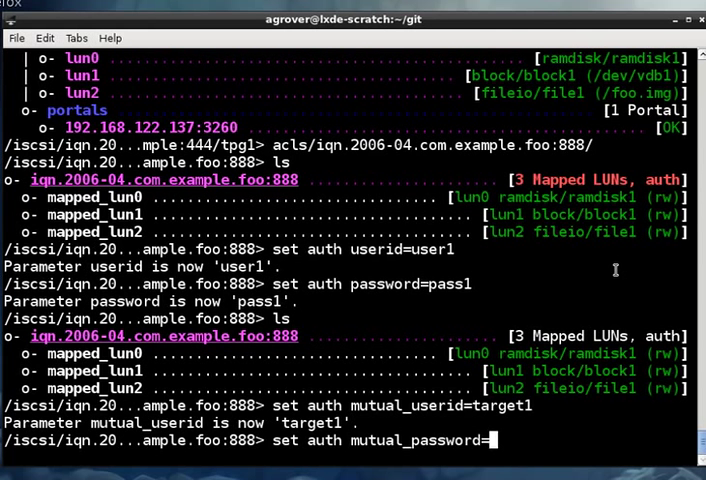
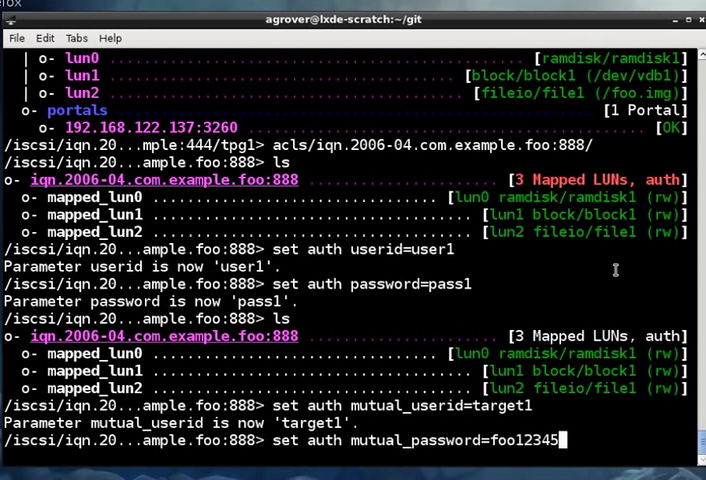
{"action": "key", "text": "Return"}
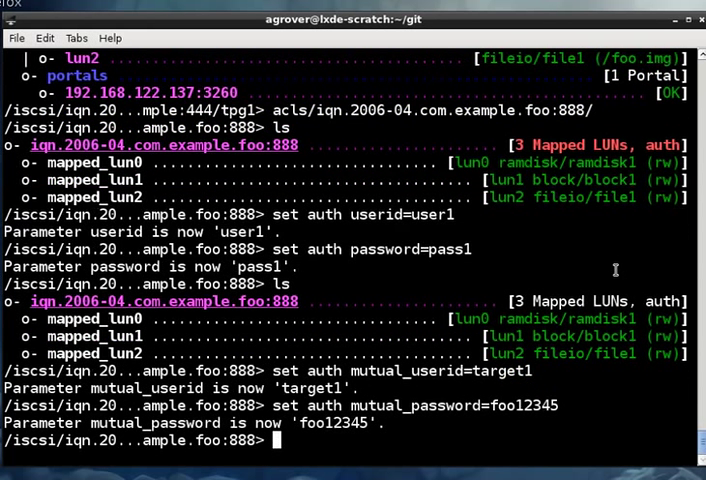